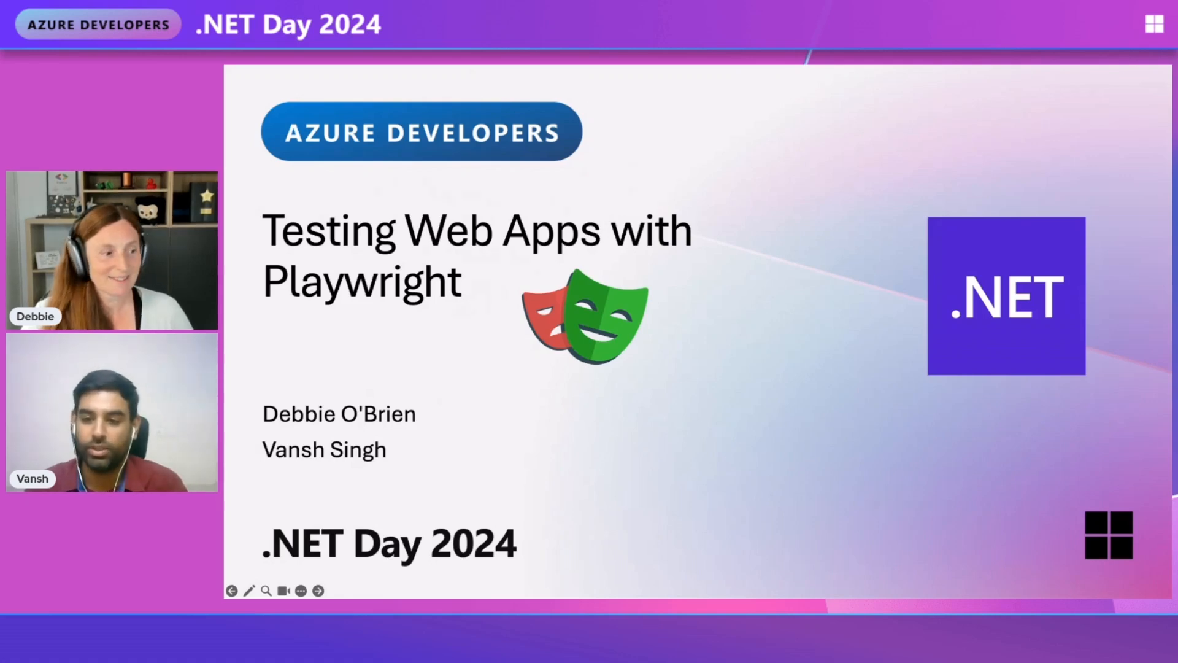
Advance the slideshow from the title slide to 'Automated Web Testing Is Hard'.
click(318, 590)
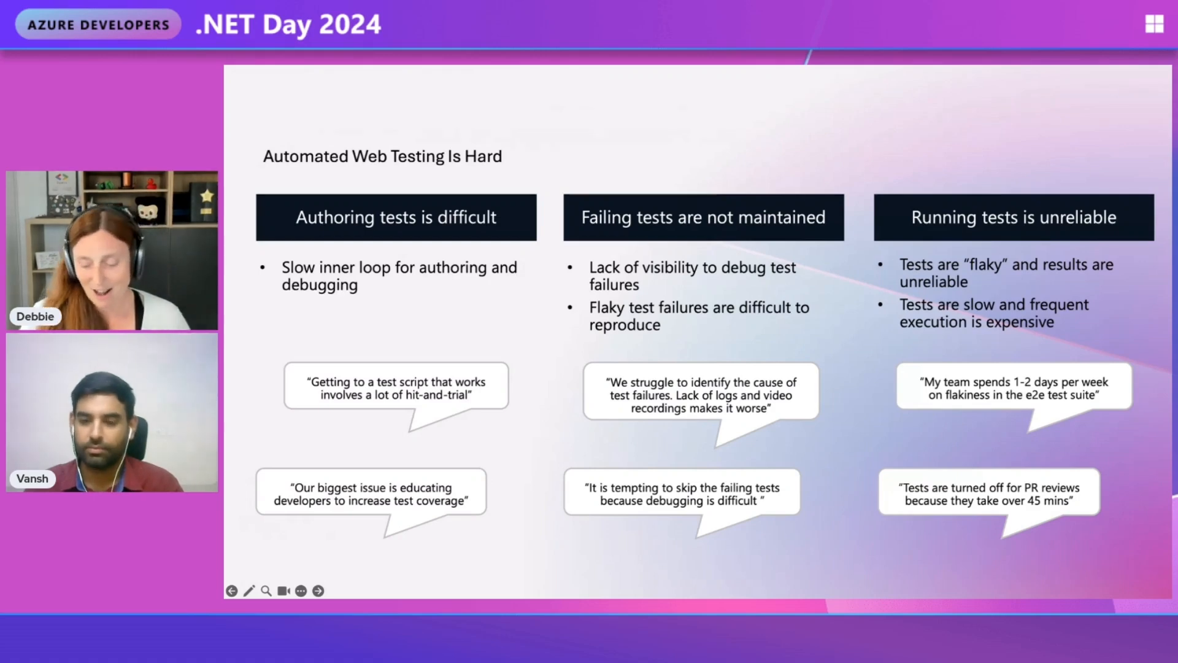
click(318, 590)
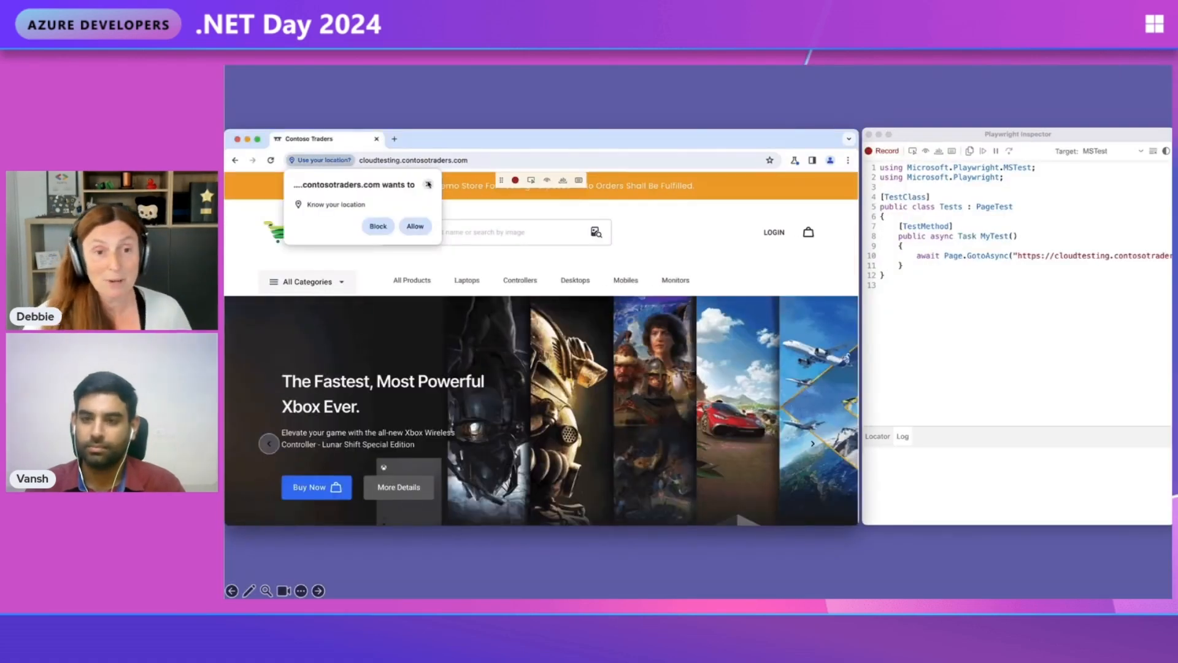
Record searching 'xbox', opening the Mineral Camo controller, setting quantity 2, and adding it to bag.
text(xbox)
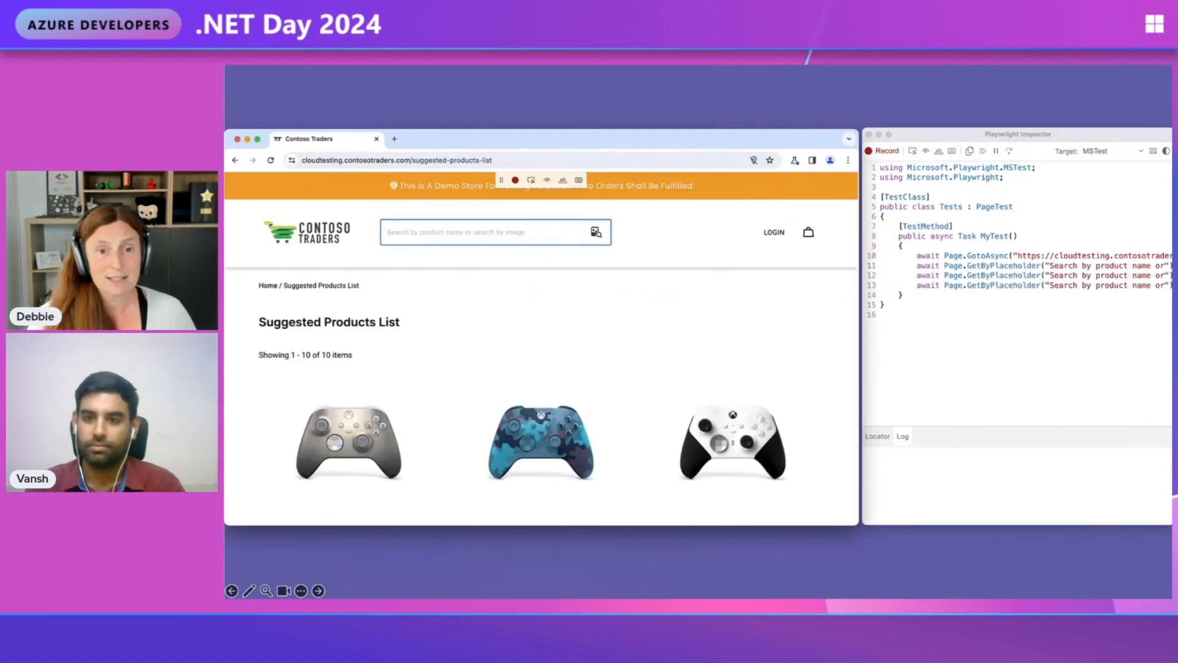
mouse_move(539, 442)
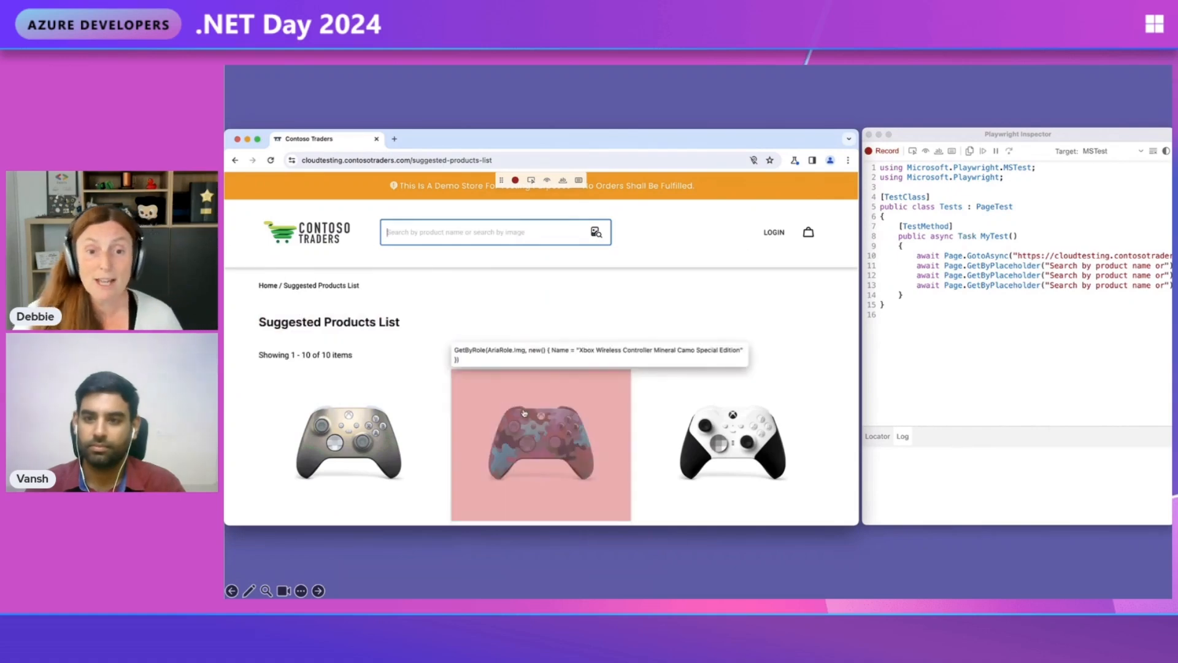
click(539, 441)
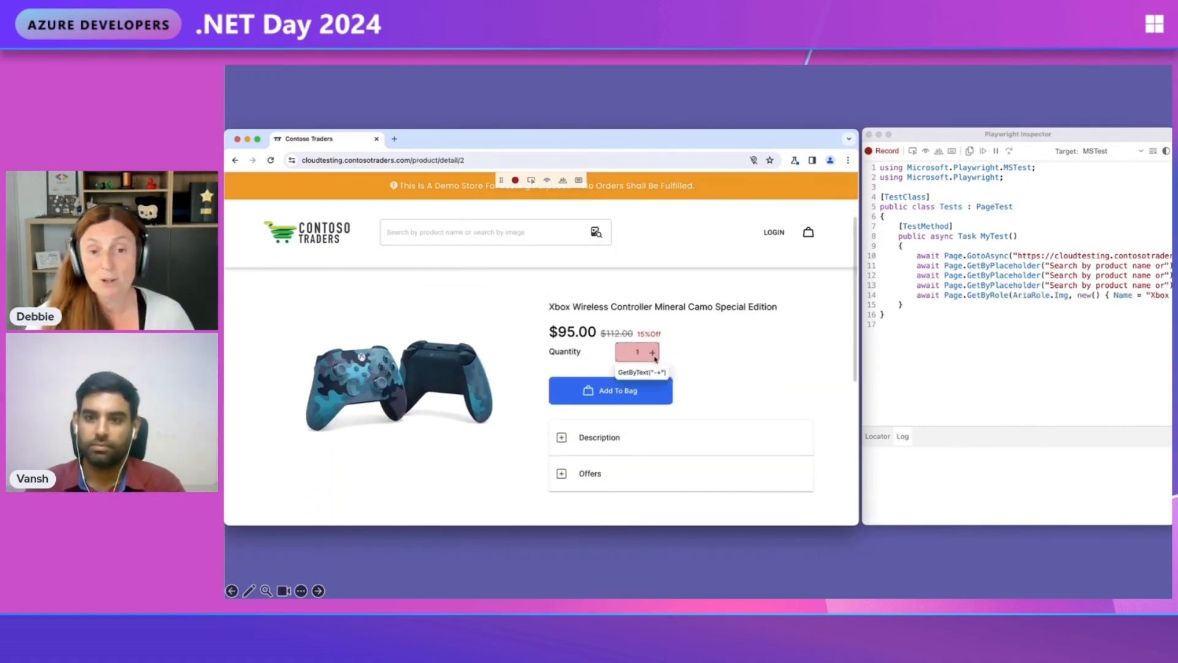
click(653, 352)
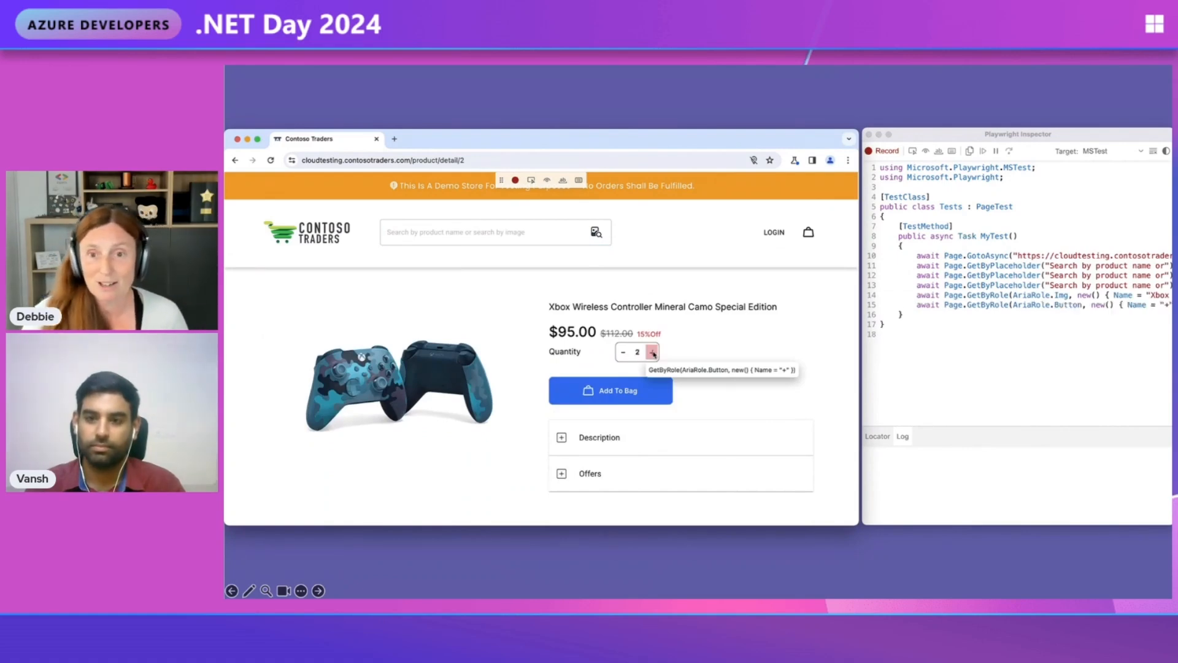
click(609, 390)
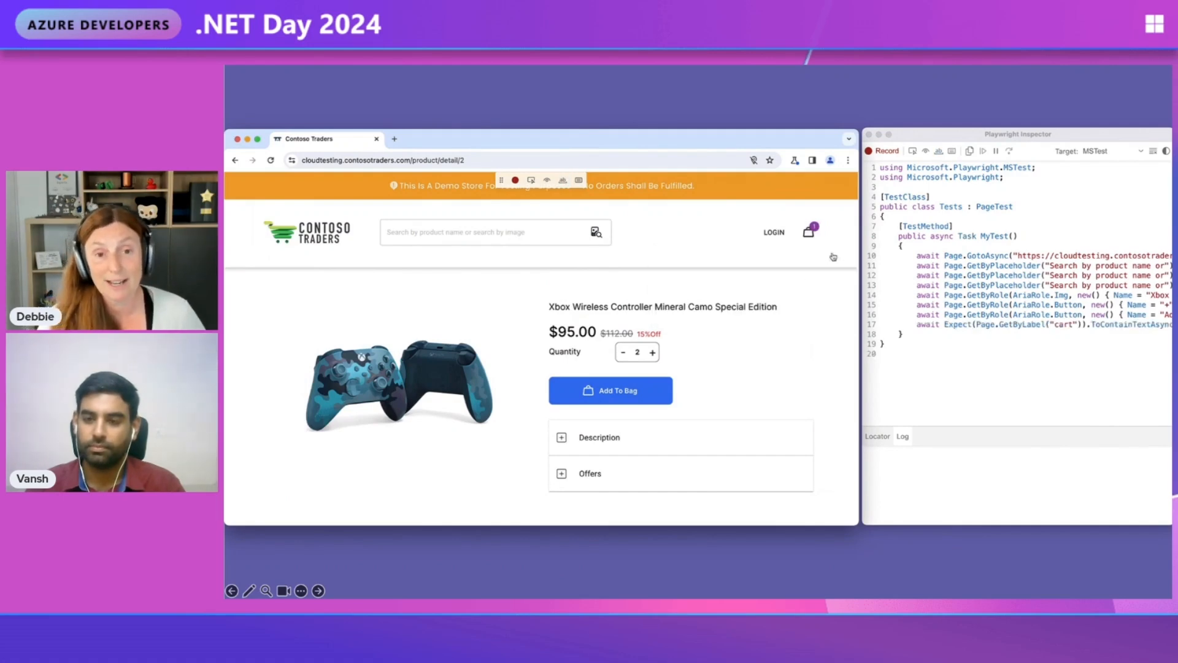
Record opening the cart, removing the controller, and returning to shopping from the empty cart.
click(808, 231)
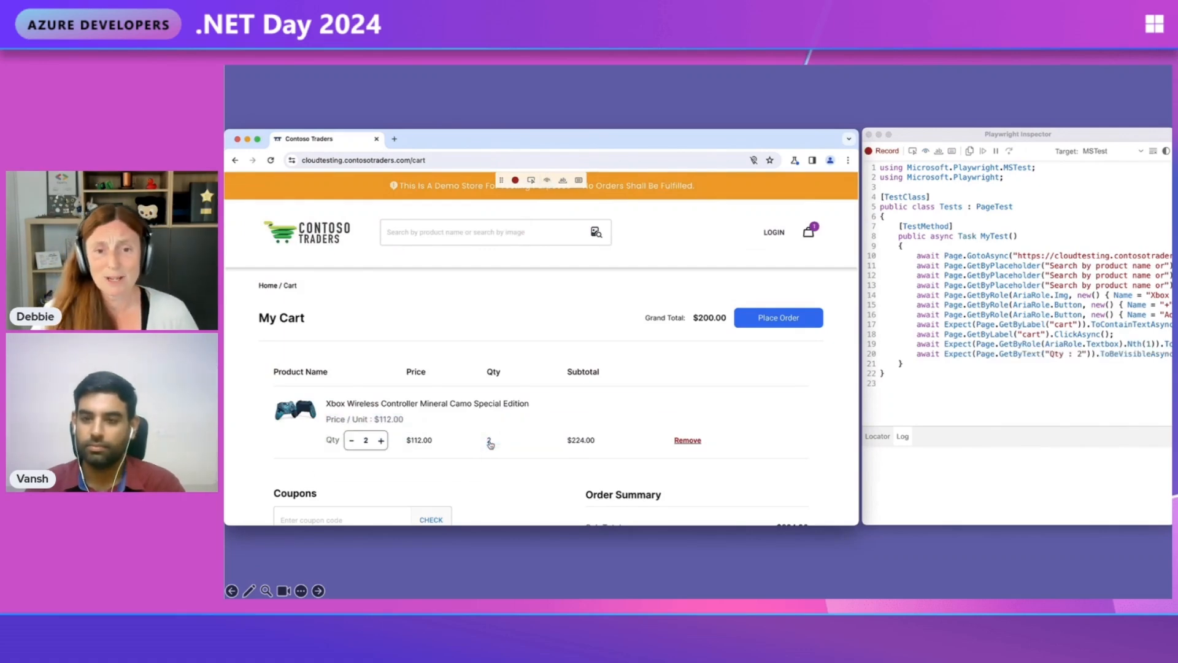
mouse_move(777, 317)
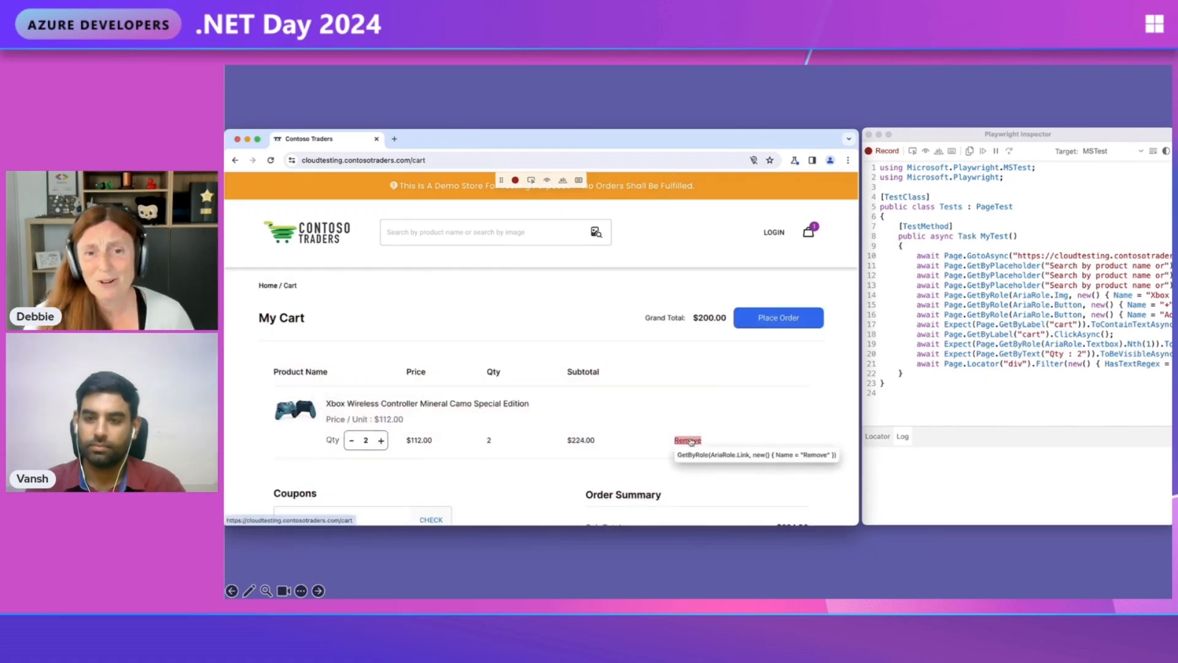
click(686, 439)
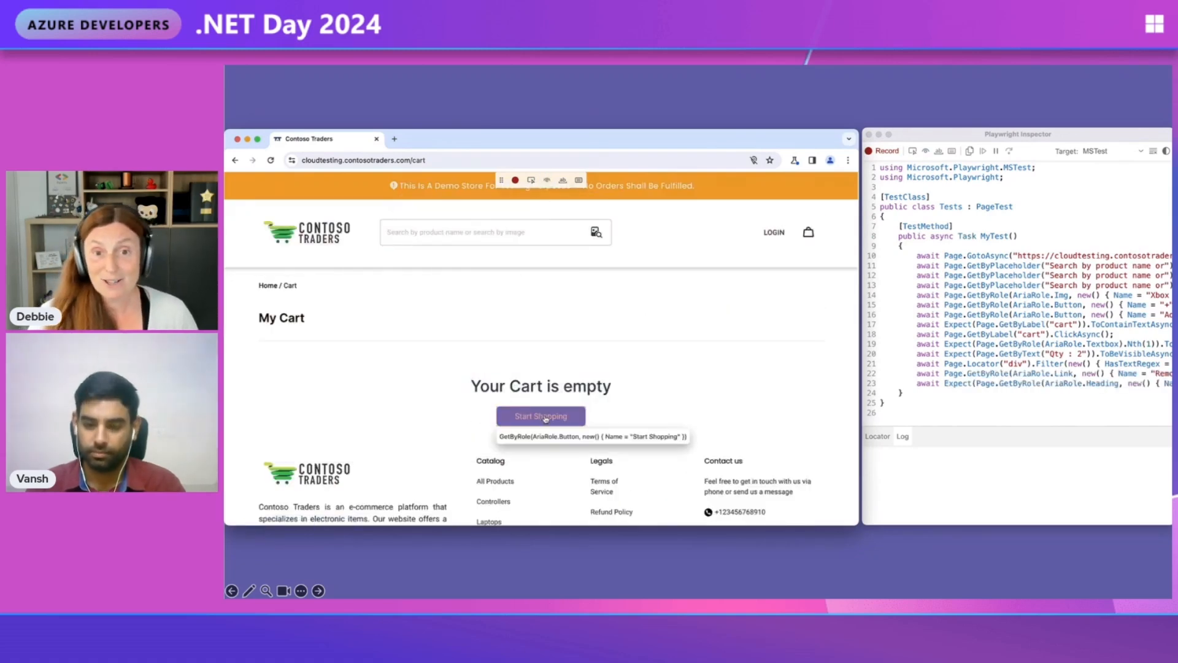
click(540, 416)
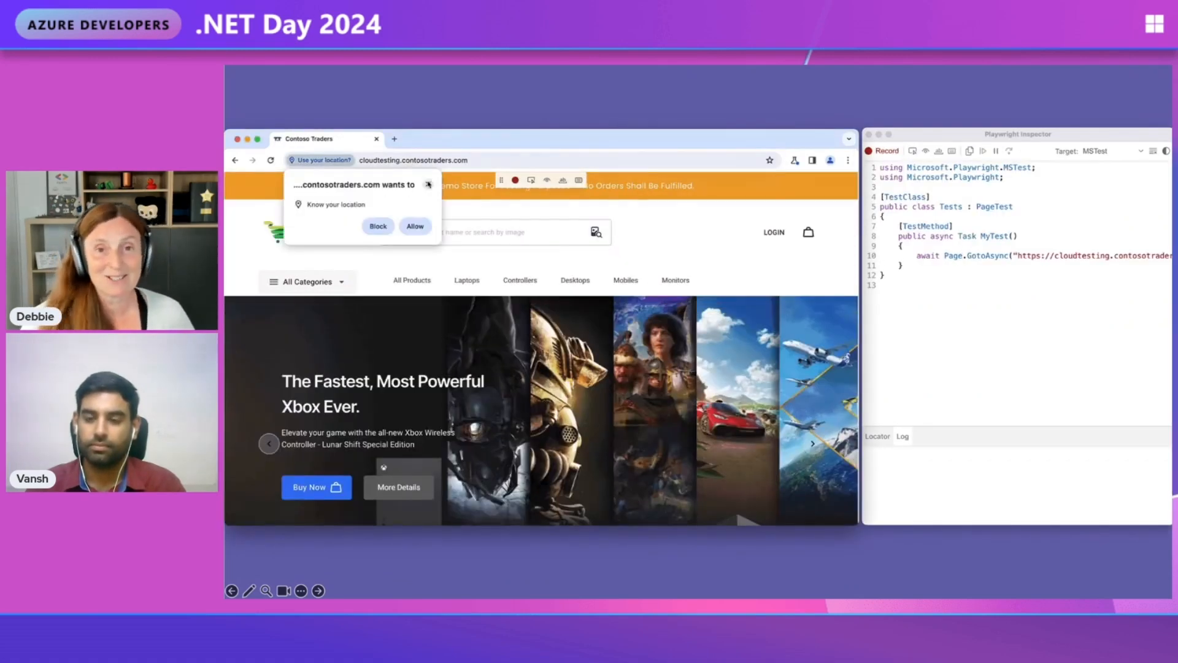
Restart recording so only the GotoAsync line to the Contoso Traders home page remains.
click(488, 231)
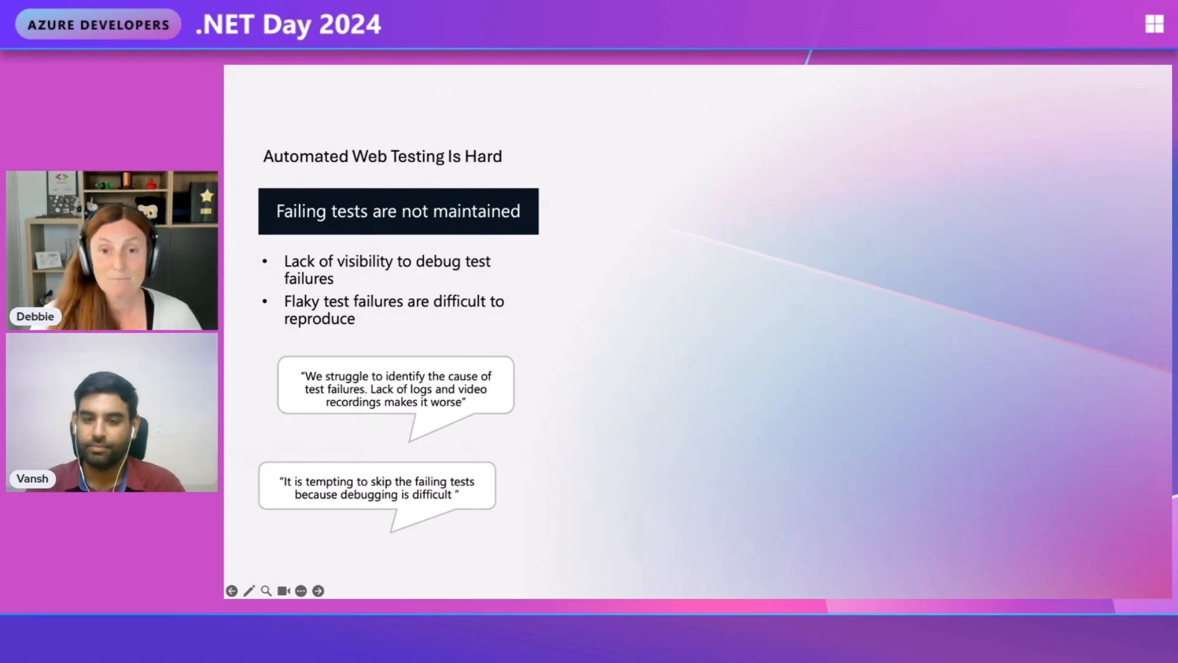
Advance past the 'Failing tests are not maintained' slide to the ShoppingCart trace.
click(319, 589)
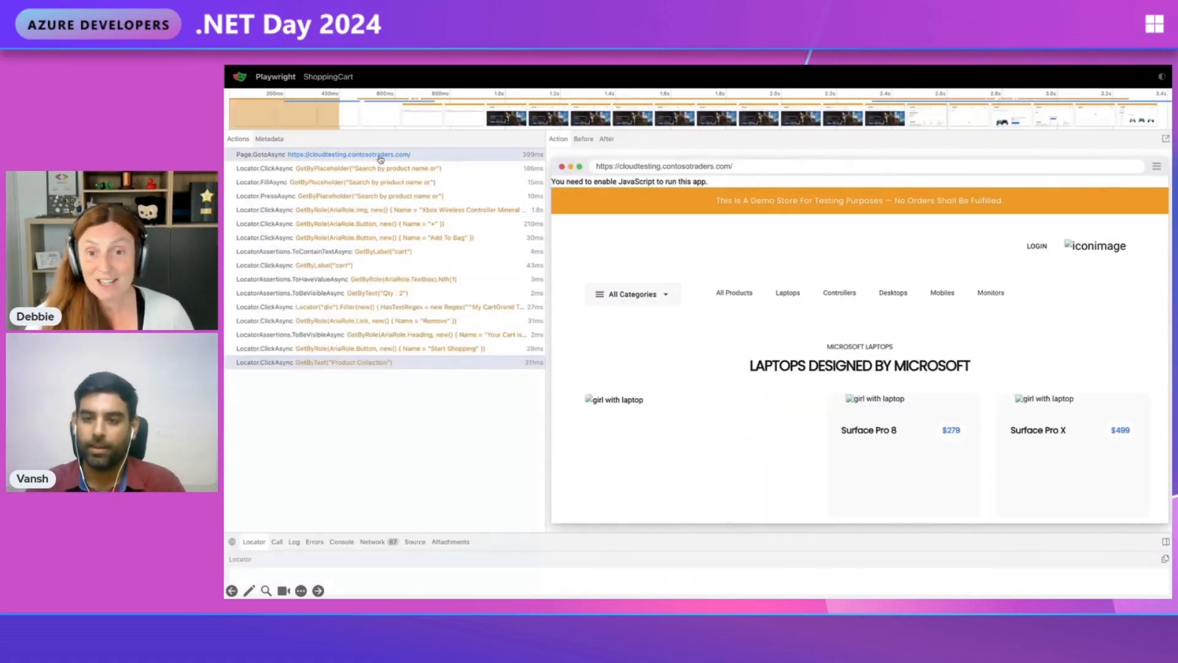
Step through the quantity '+', Add To Bag, and cart check actions in the trace.
click(391, 210)
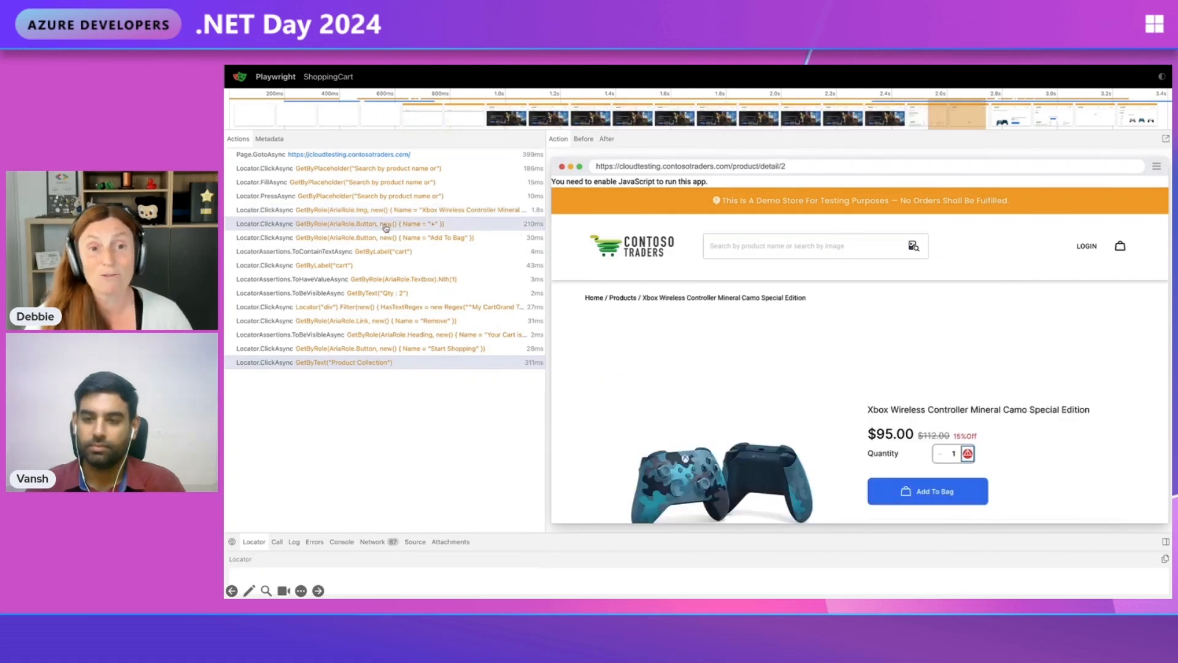
click(927, 491)
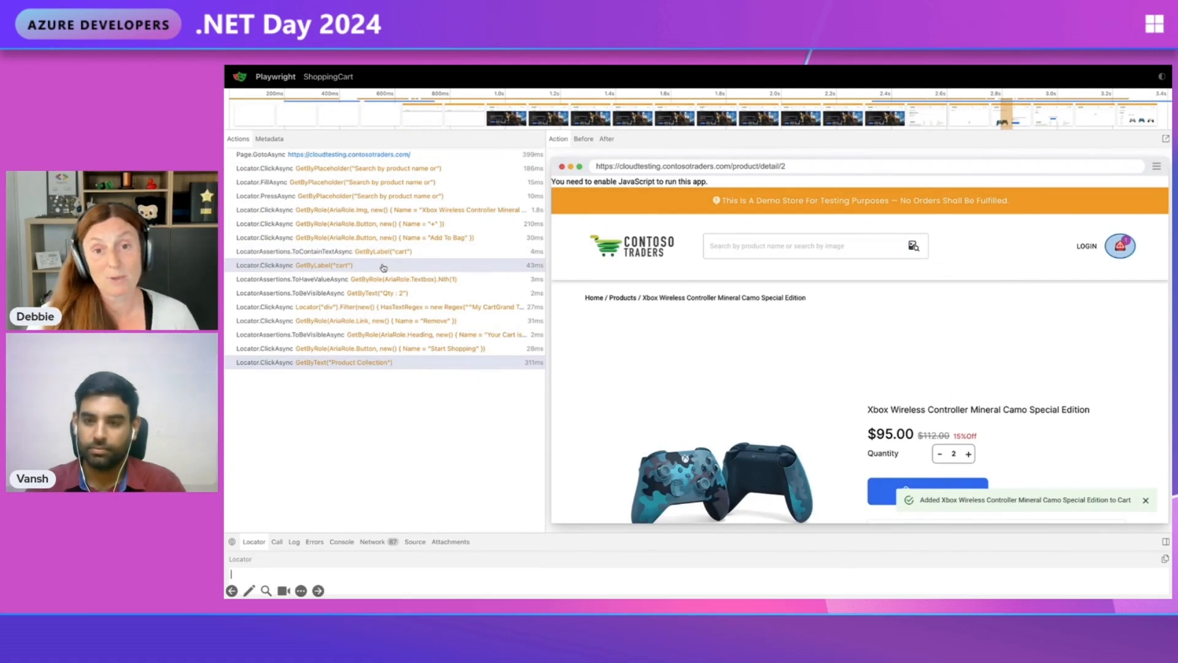
click(324, 265)
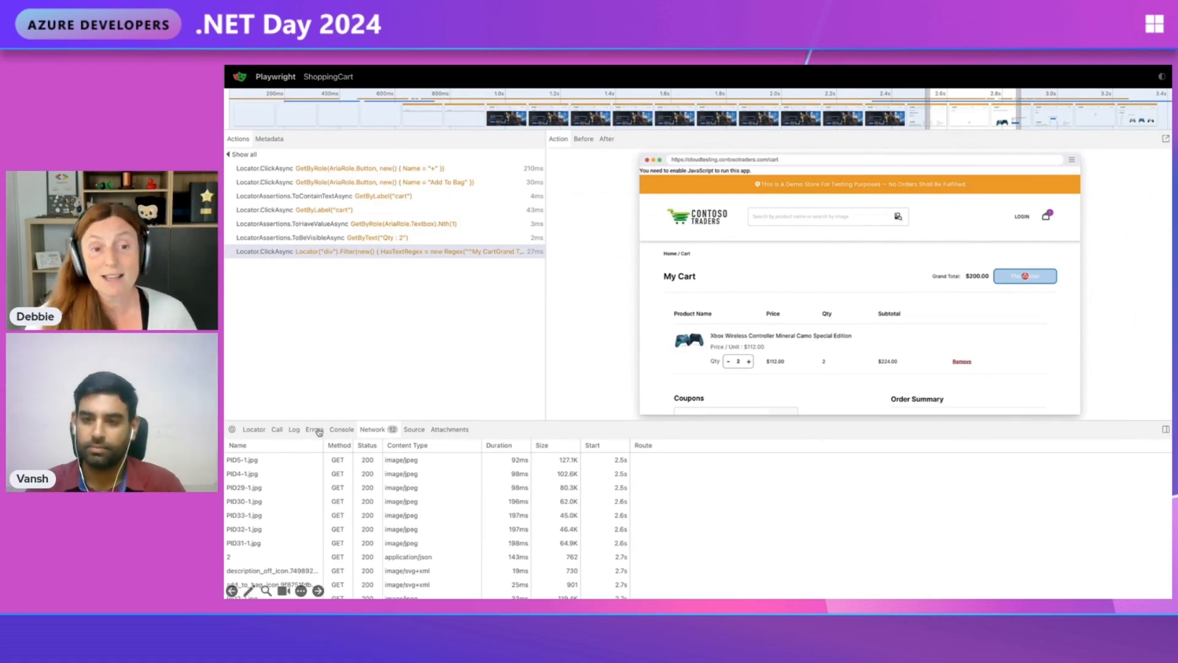
Show UnitTest1.cs at line 52 and pop the snapshot out into its own window.
click(414, 428)
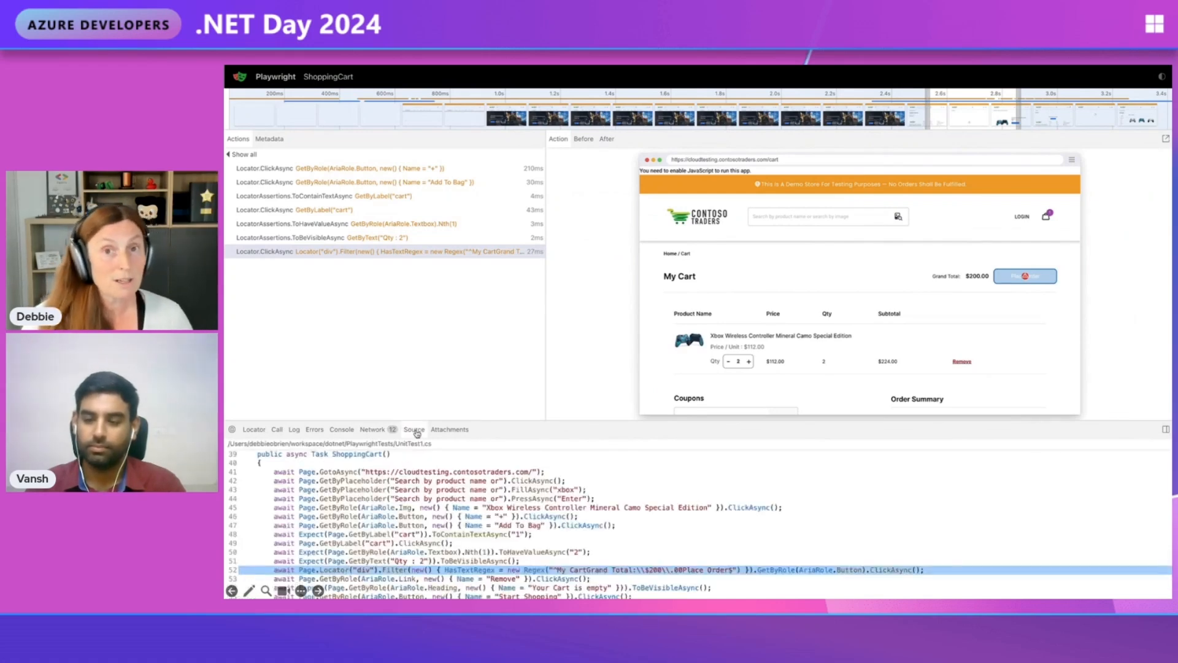
click(341, 429)
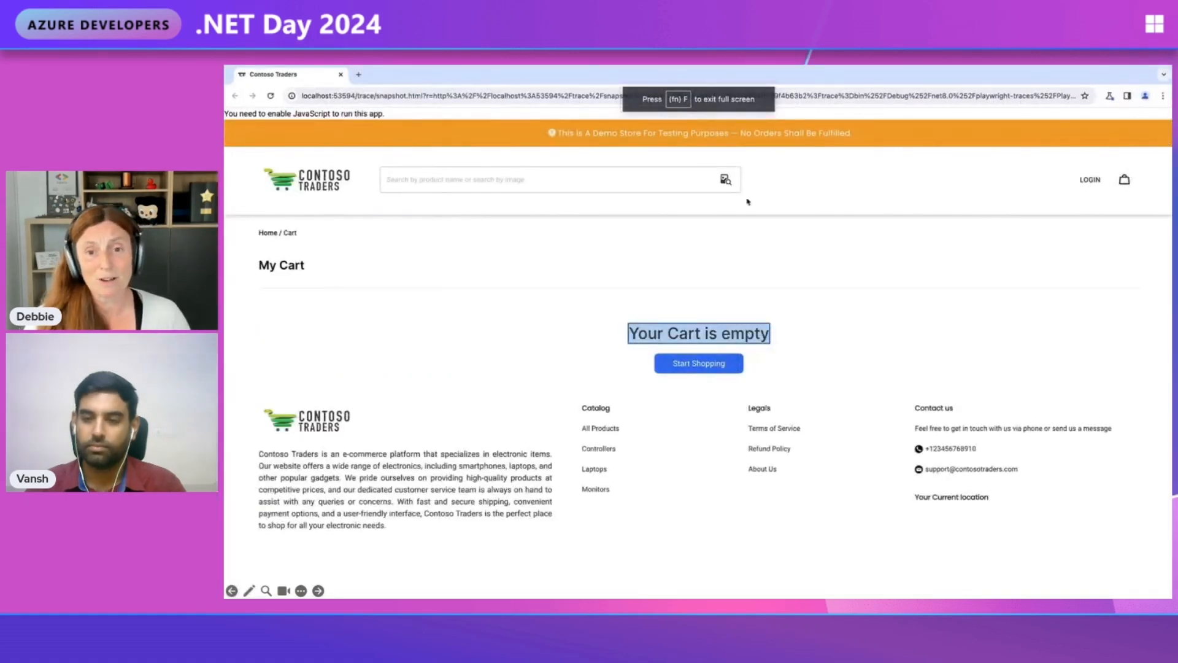
Right-click the 'Your Cart is empty' message in the snapshot to inspect it.
right_click(669, 334)
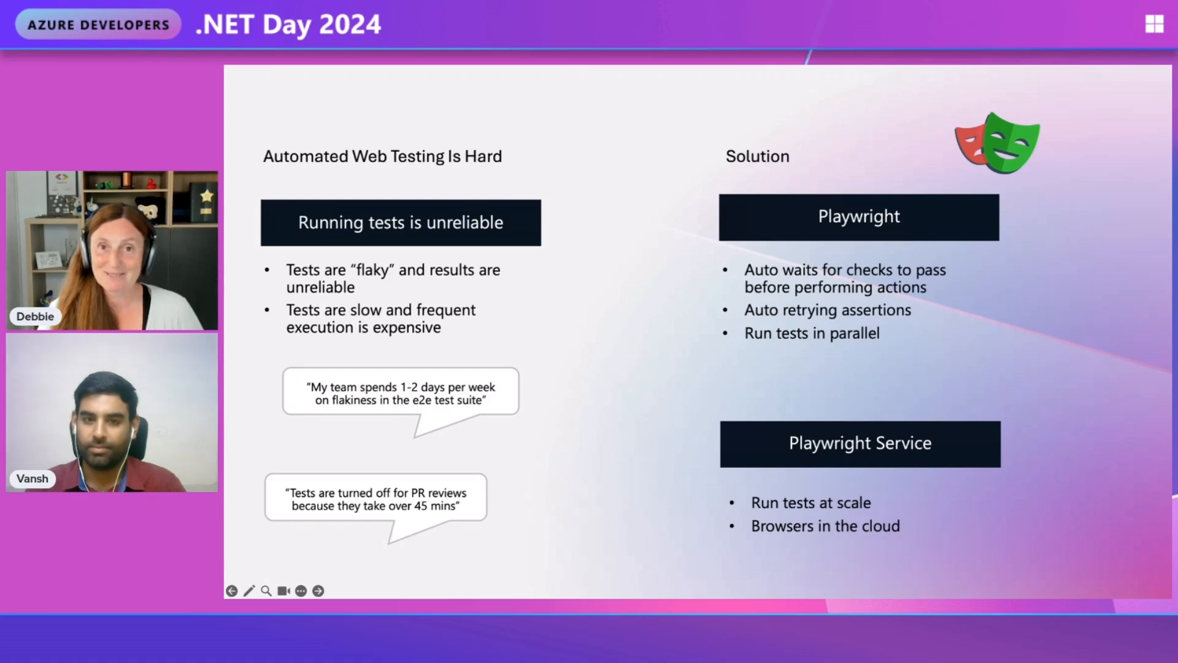
click(318, 590)
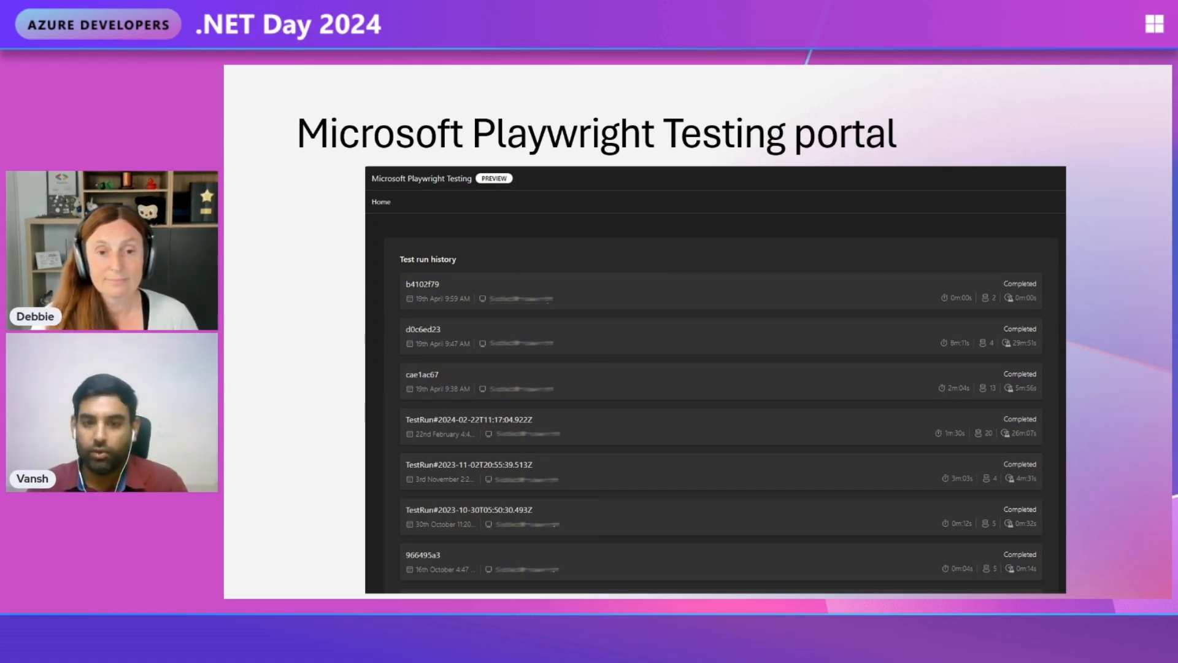
Advance to the 'Reporting sneak peek' slide showing the test run history.
key(Right)
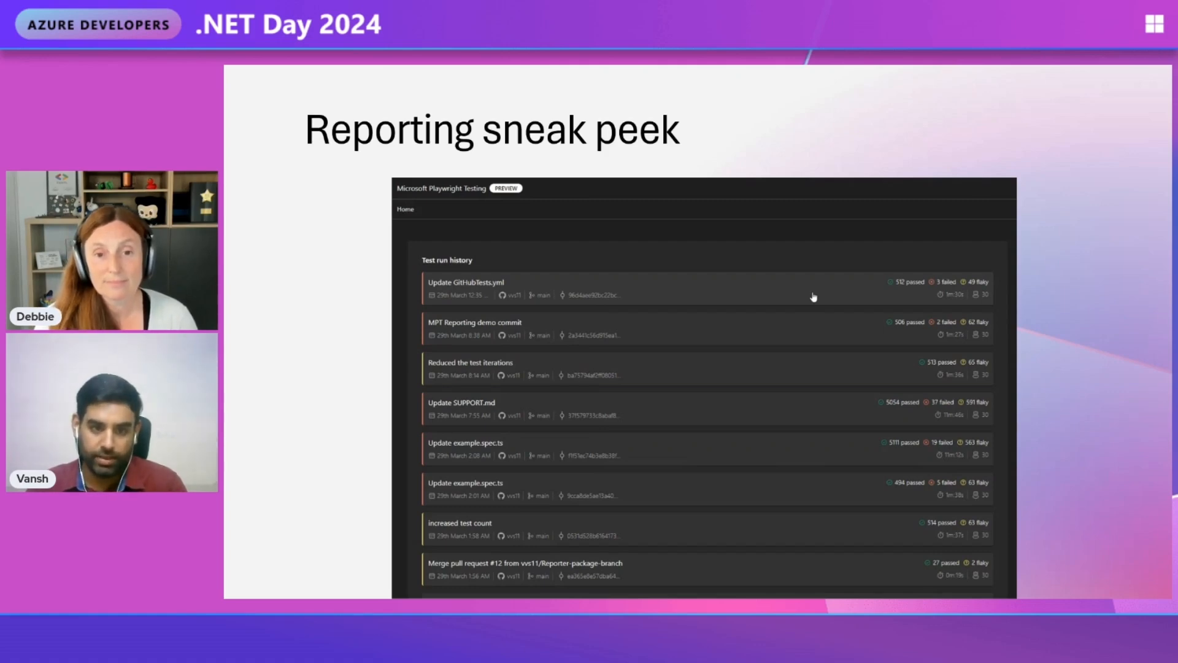
Play the animations: the run's test summary, then the failed test's preview panel.
click(466, 288)
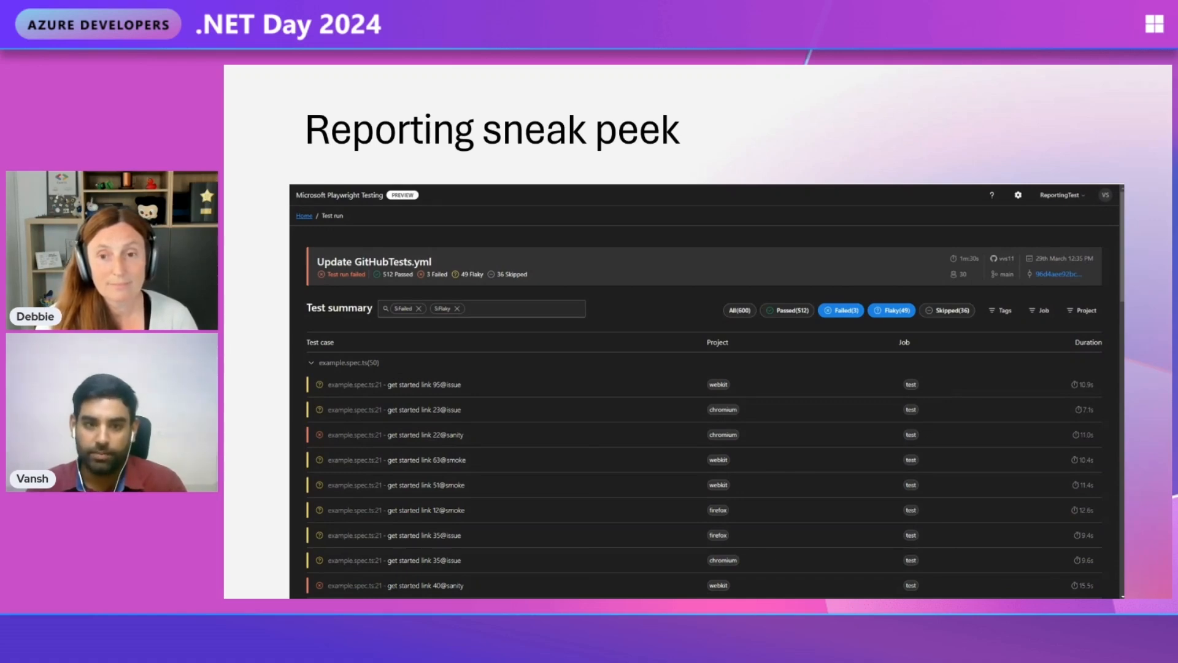
click(398, 435)
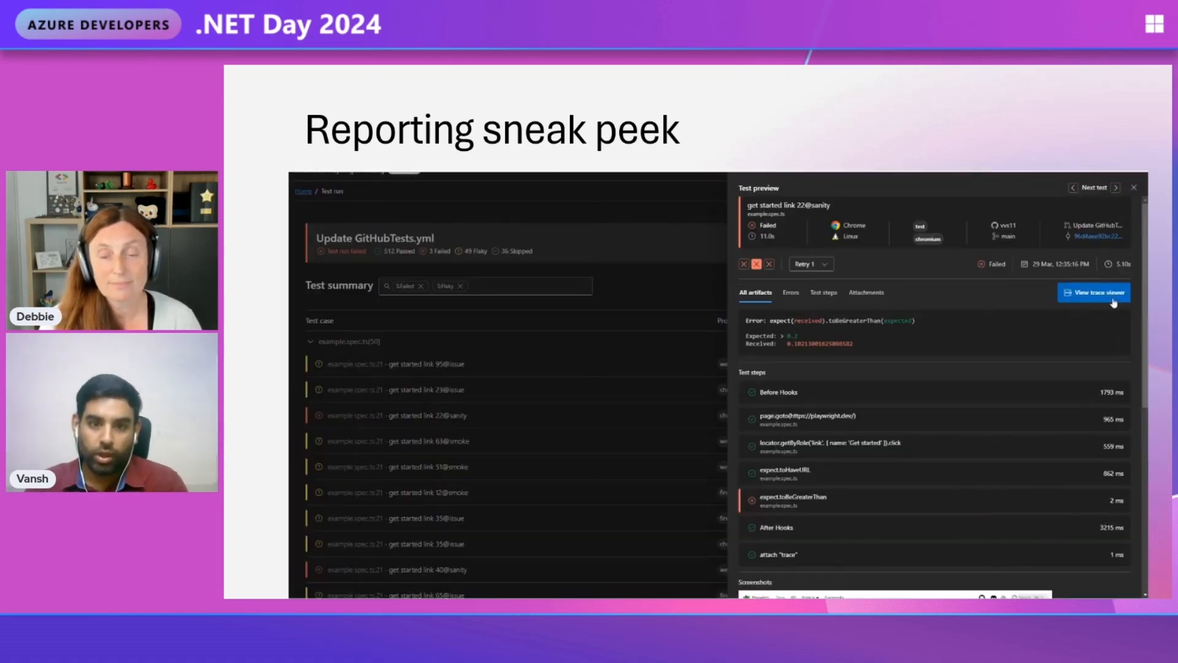